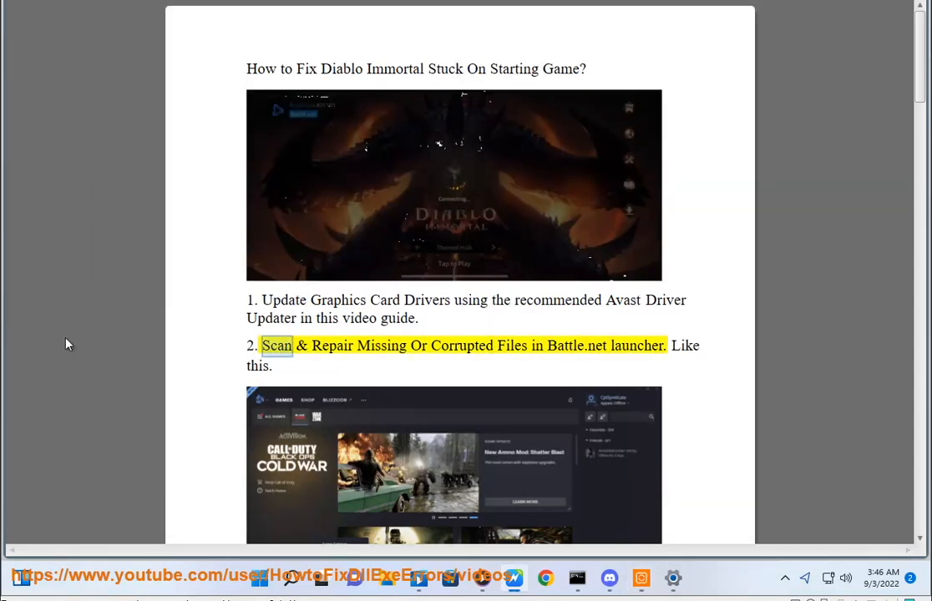
- Read the guide's steps 1 to 3: driver updates, Battle.net repair and server status
scroll("down", 3)
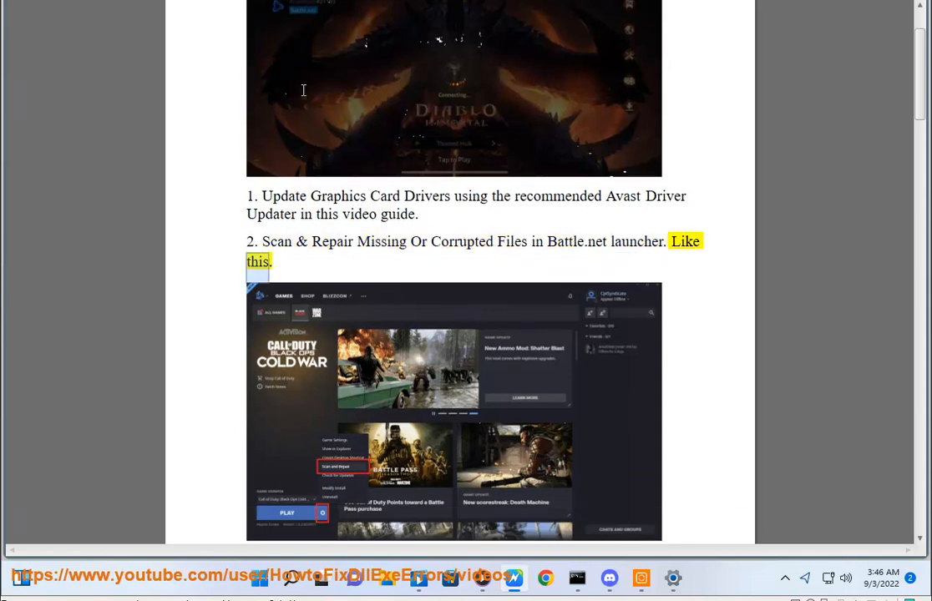
left_click(285, 584)
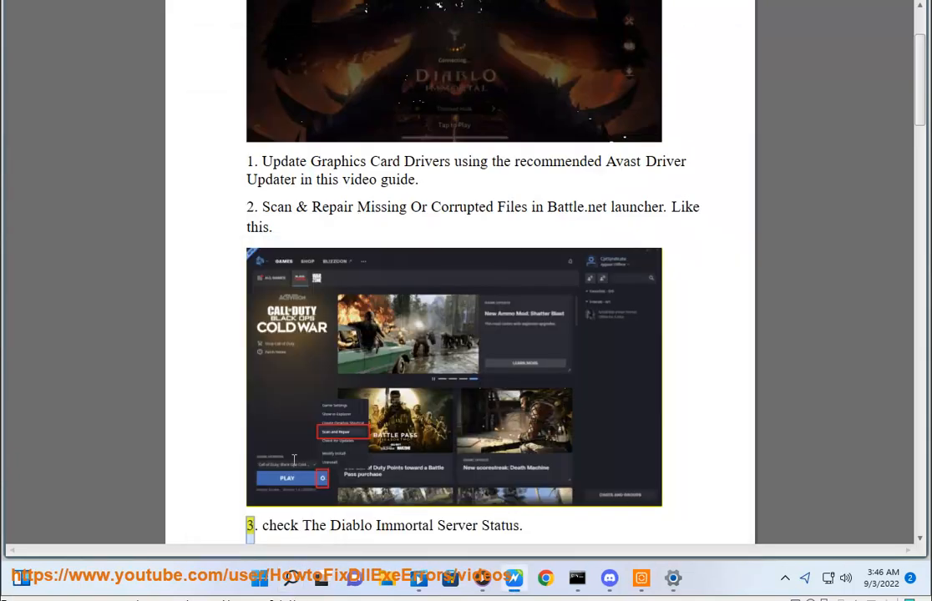
mouse_move(658, 427)
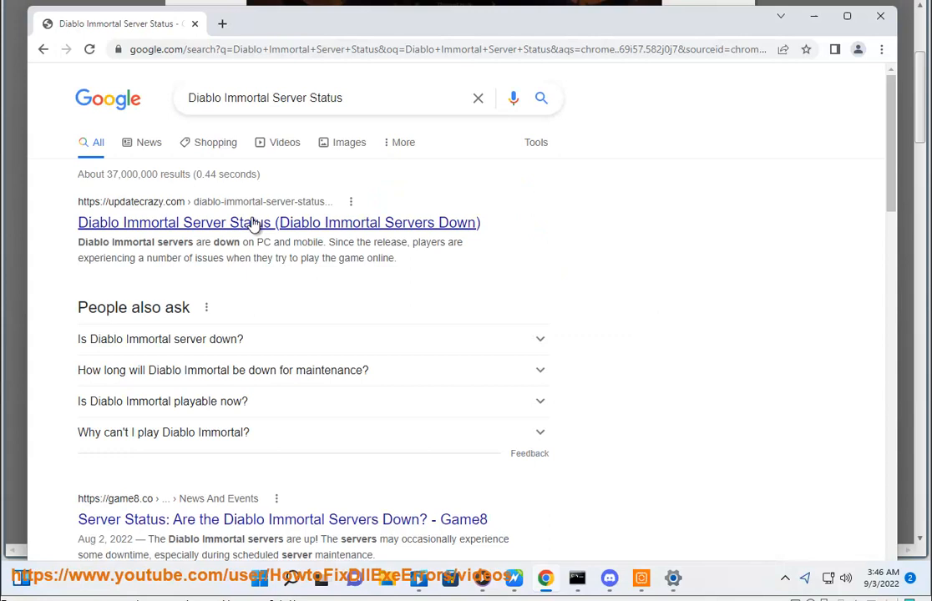
- Review the Google results for "Diablo Immortal Server Status"
scroll("down", 3)
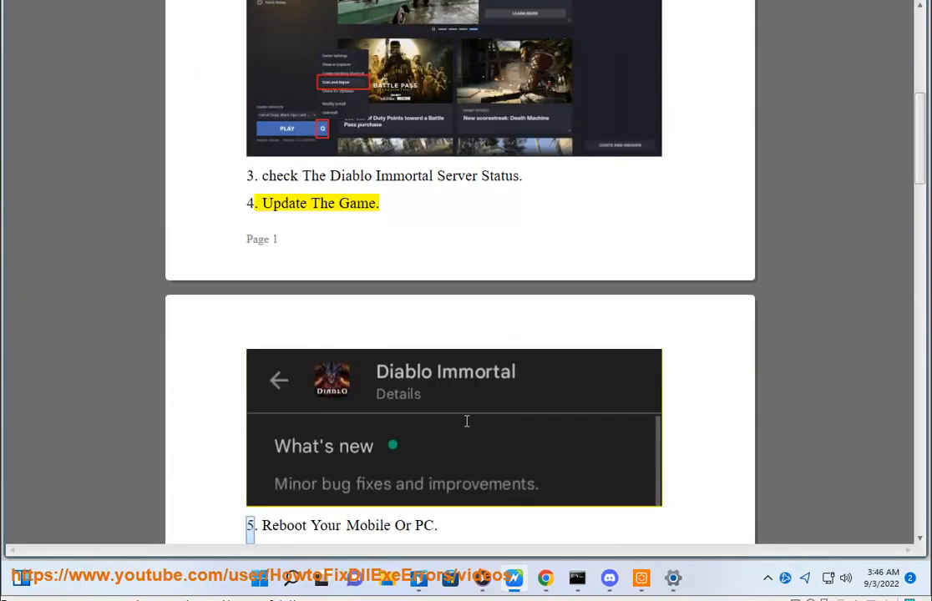
- Read steps 4 to 6: updating the game, rebooting and disabling background apps and the Discord overlay
left_click(255, 587)
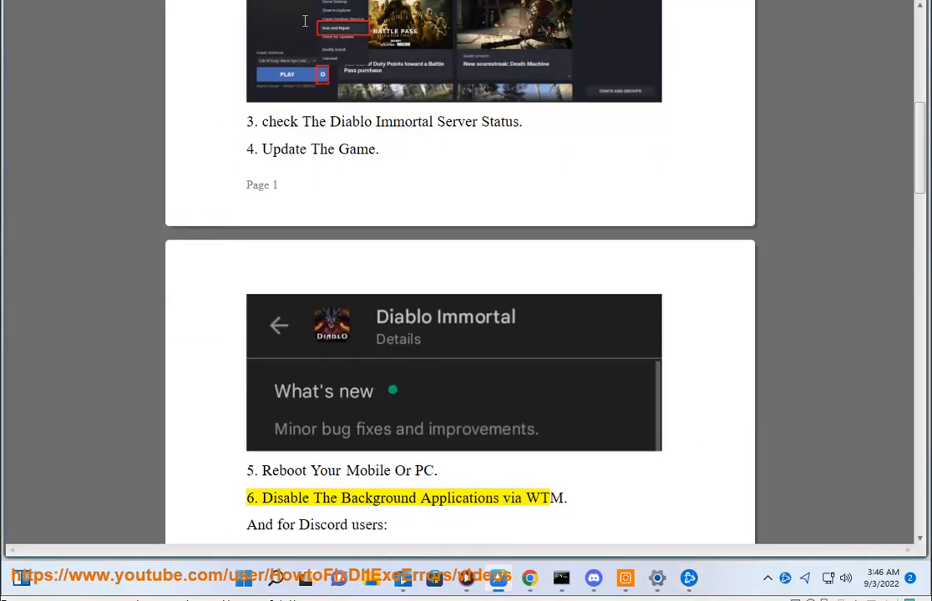
scroll("down", 3)
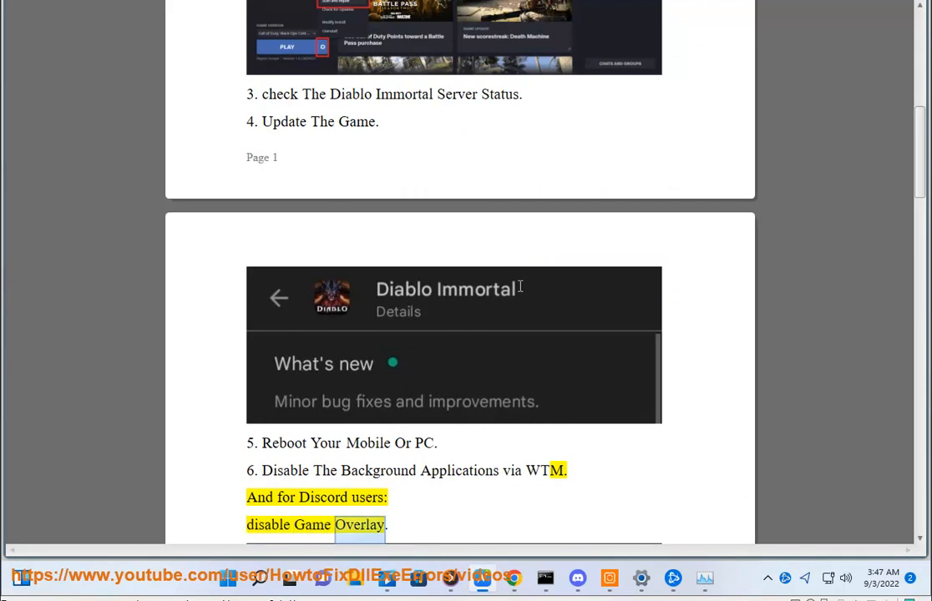
scroll("down", 3)
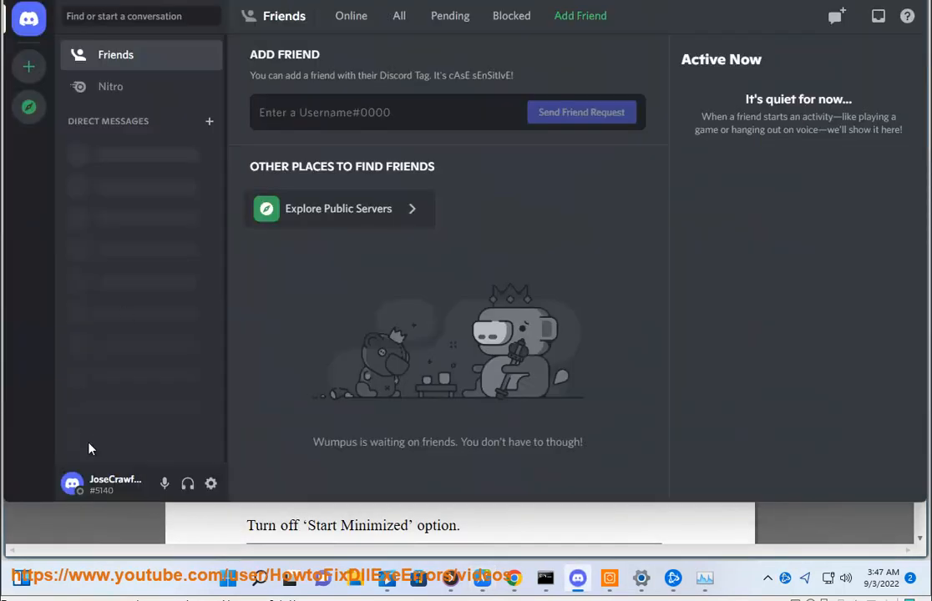
- Reach Discord's Windows Settings page showing the Start Minimized option switched off
left_click(211, 484)
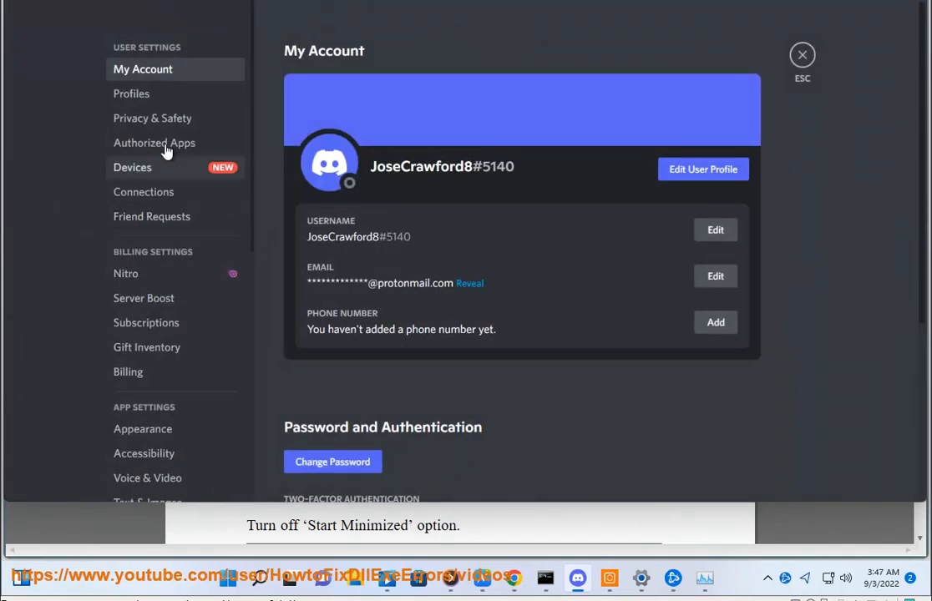
mouse_move(178, 125)
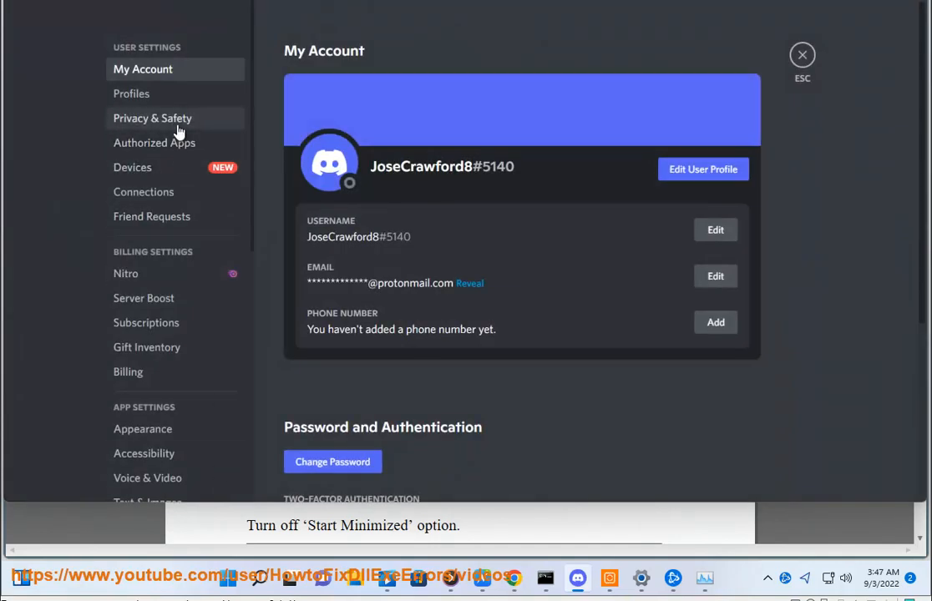
scroll("down", 3)
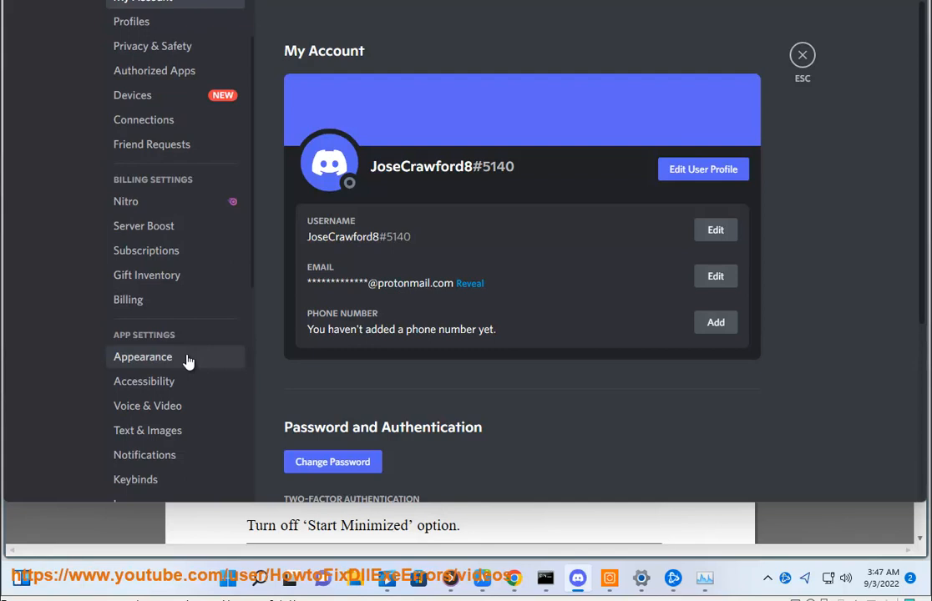
scroll("down", 3)
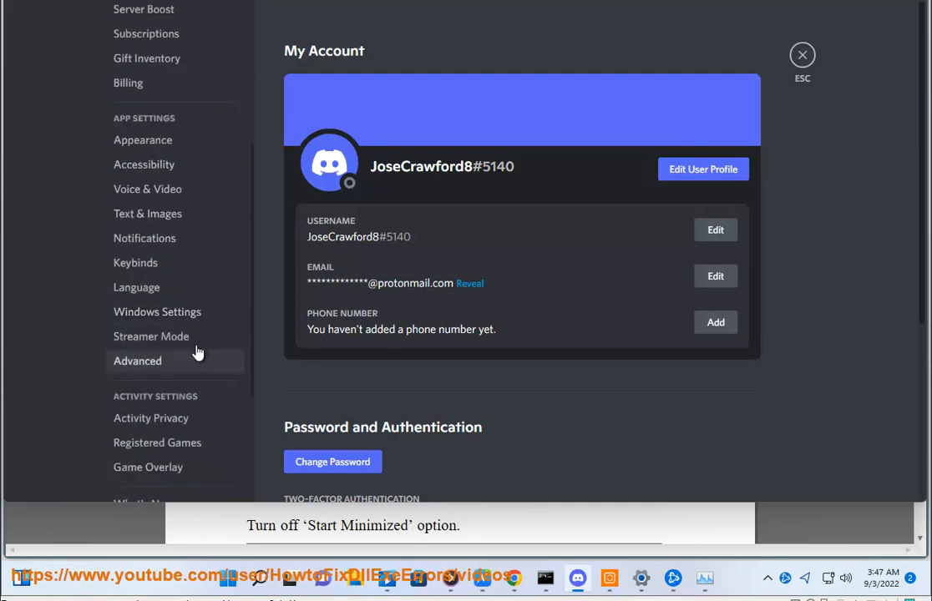
left_click(157, 312)
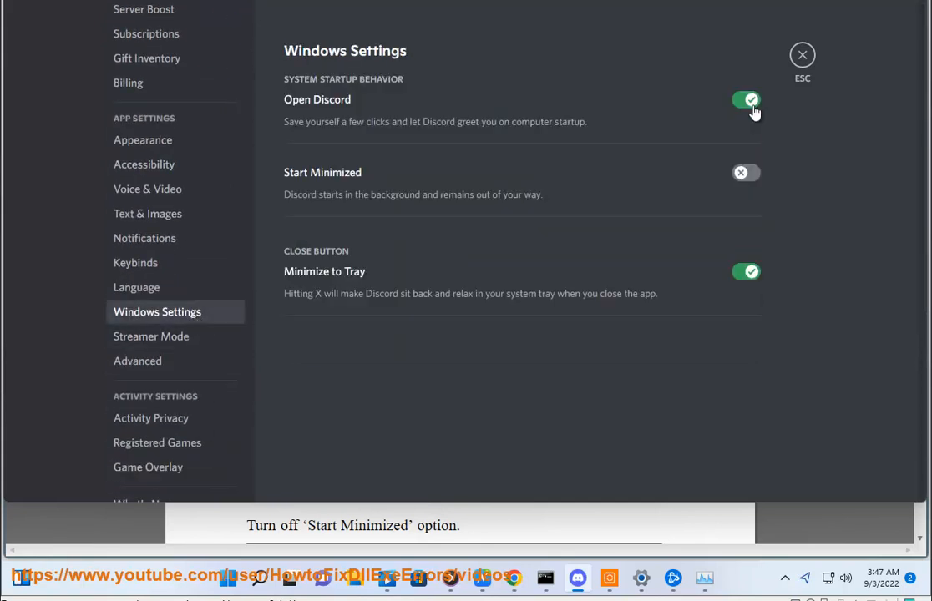
mouse_move(818, 56)
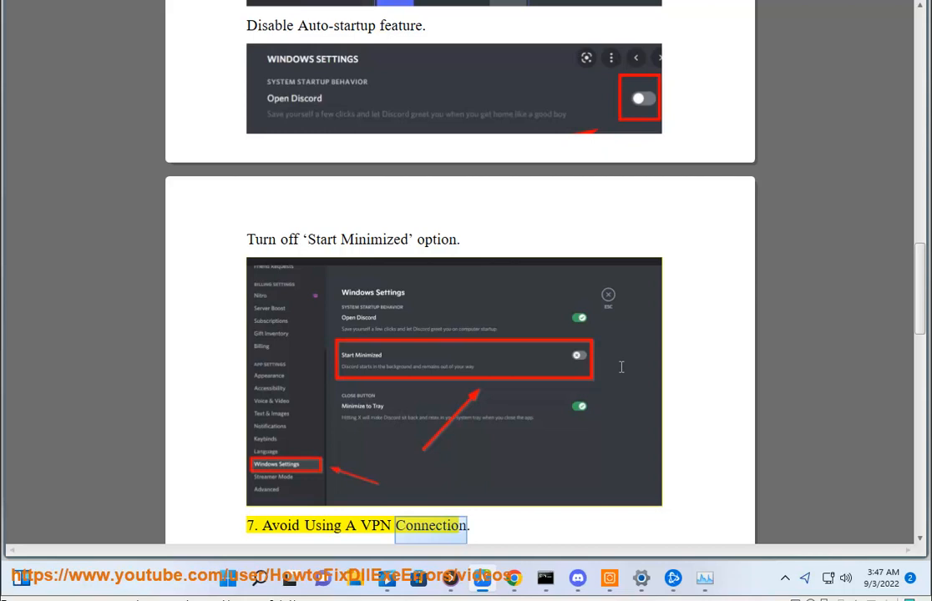
- Read steps 7 to 10: avoiding a VPN through uninstalling and reinstalling Diablo Immortal
scroll("down", 3)
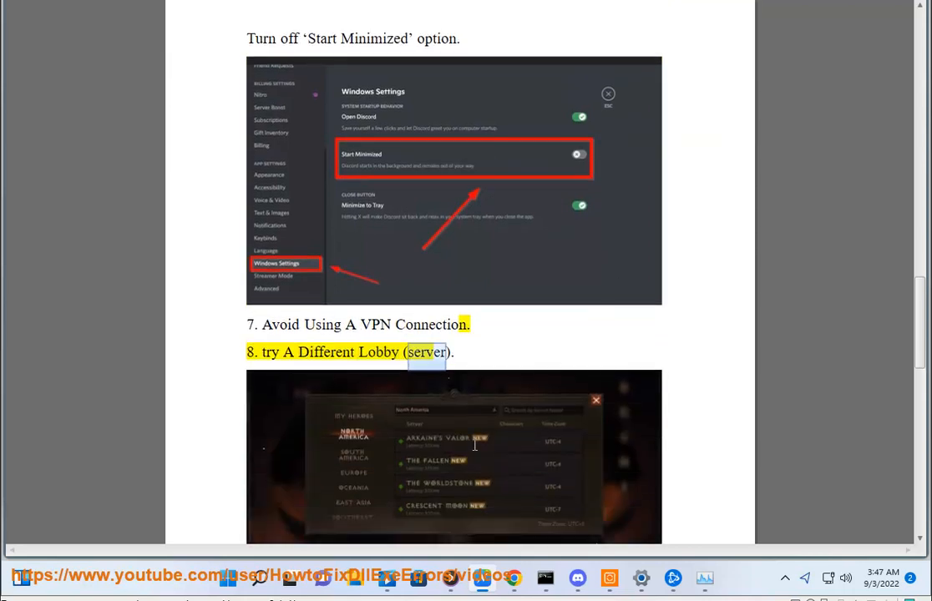
scroll("down", 3)
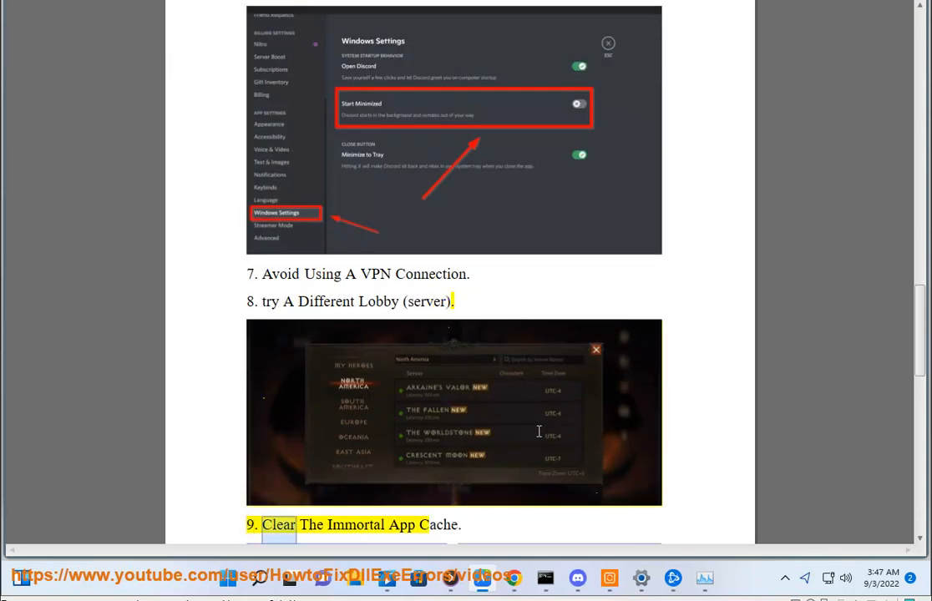
scroll("down", 3)
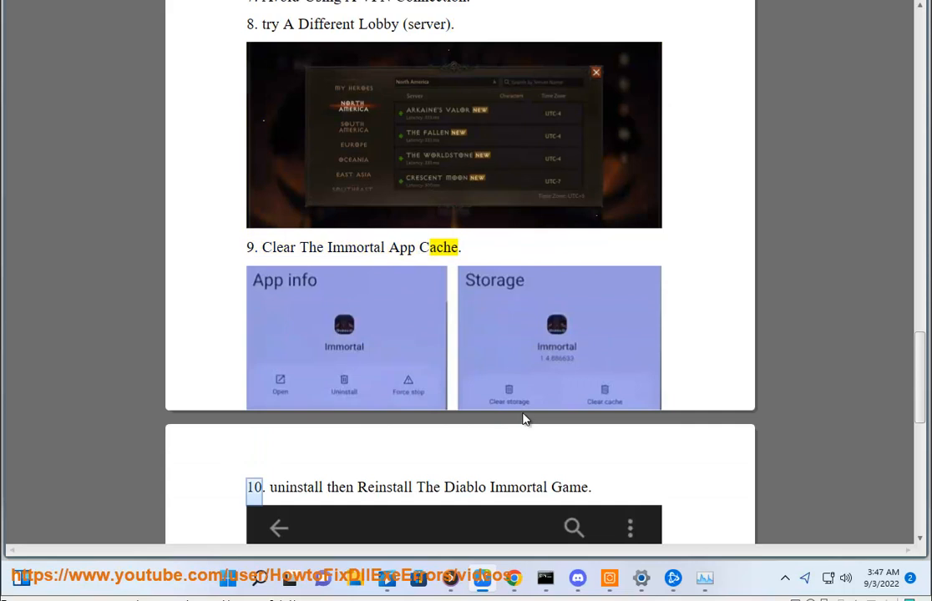
scroll("down", 3)
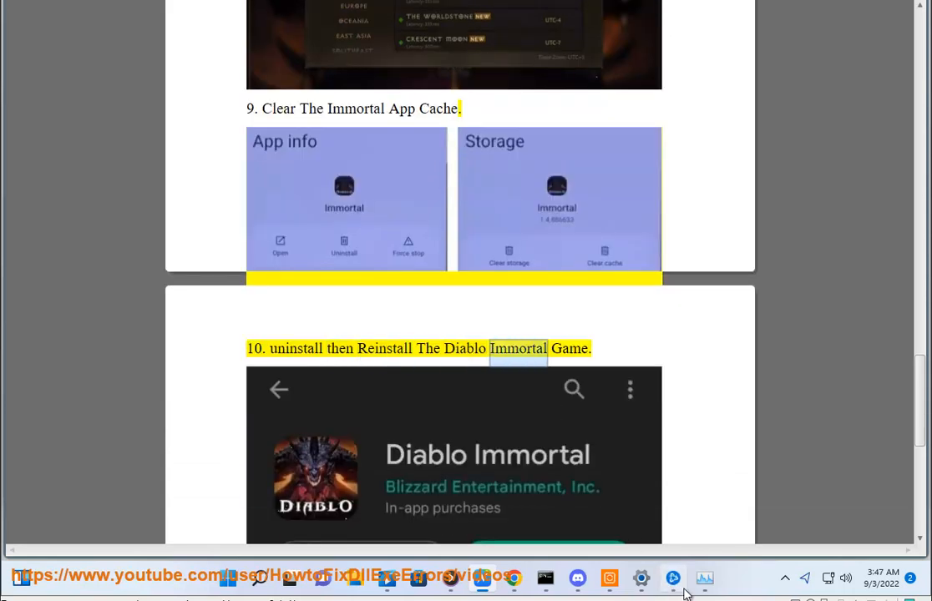